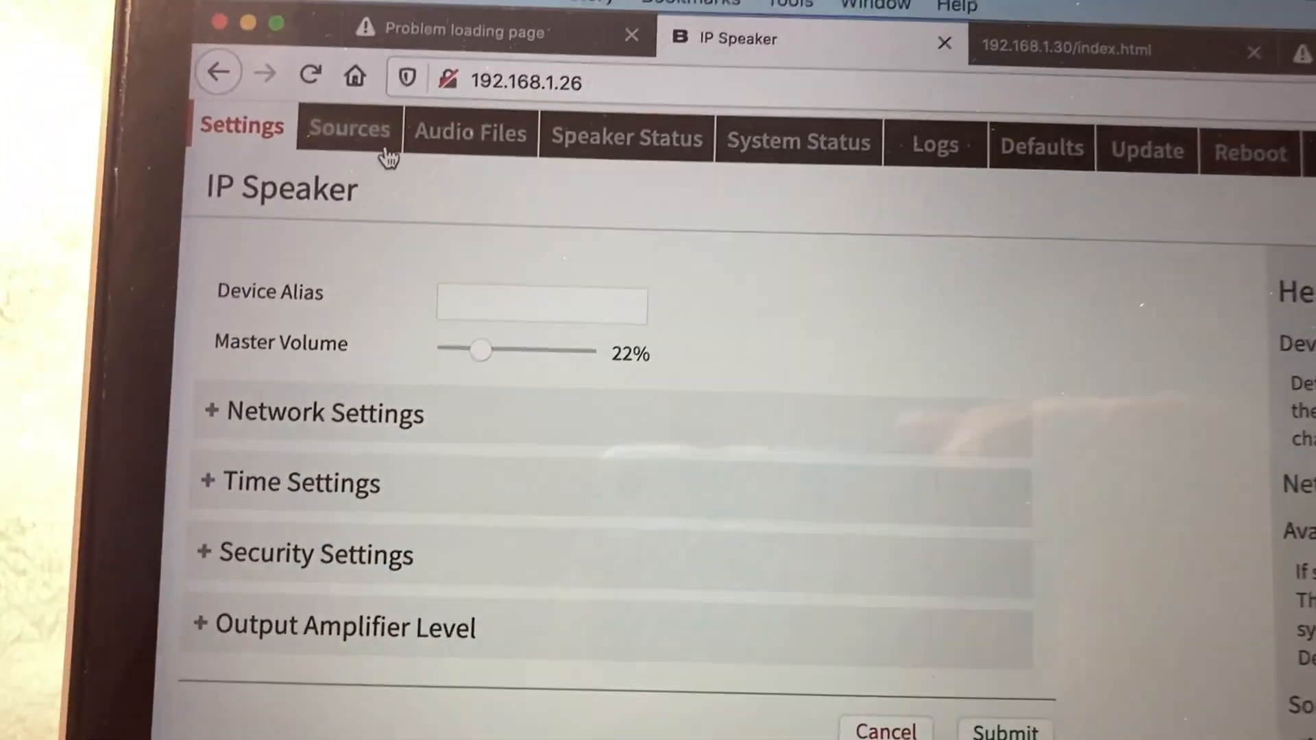
- Open Sources and scroll through the priority table: SIP, Barix Radio, disabled HTTP
{"action": "left_click", "coordinate": [349, 130]}
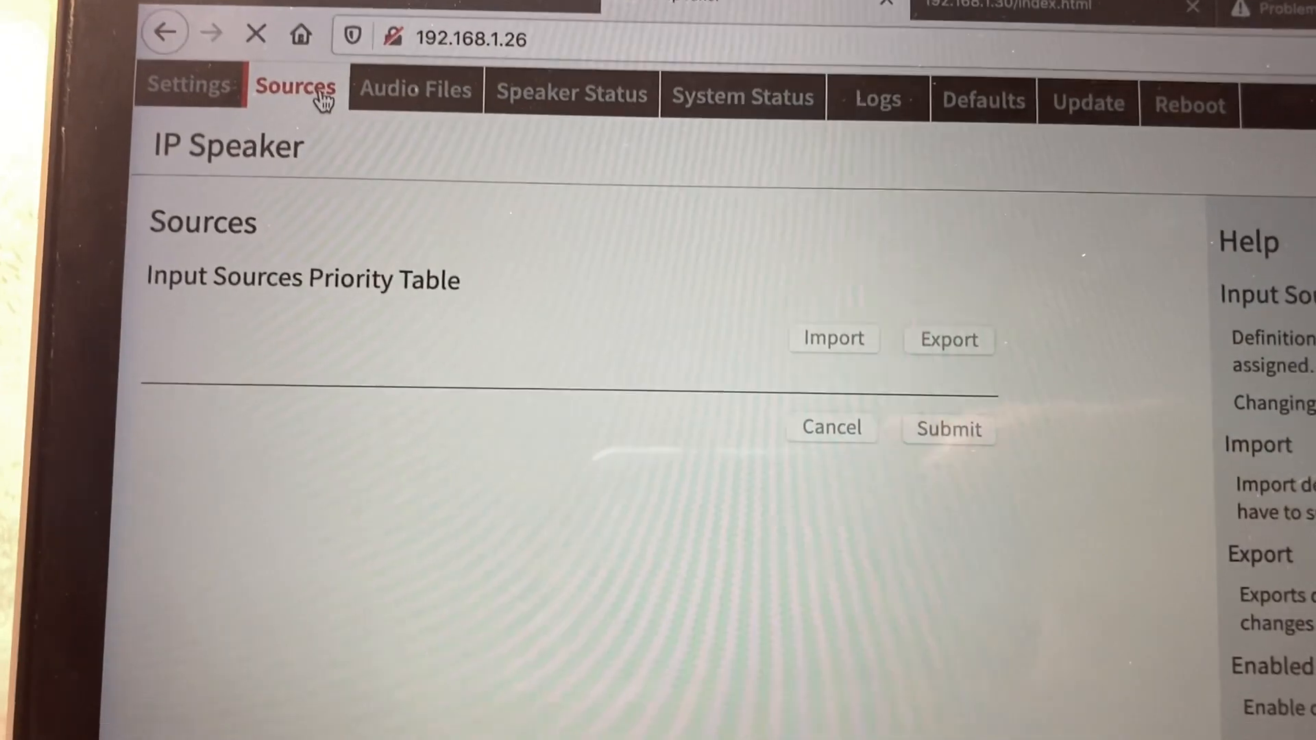
{"action": "scroll", "scroll_direction": "down", "scroll_amount": 3}
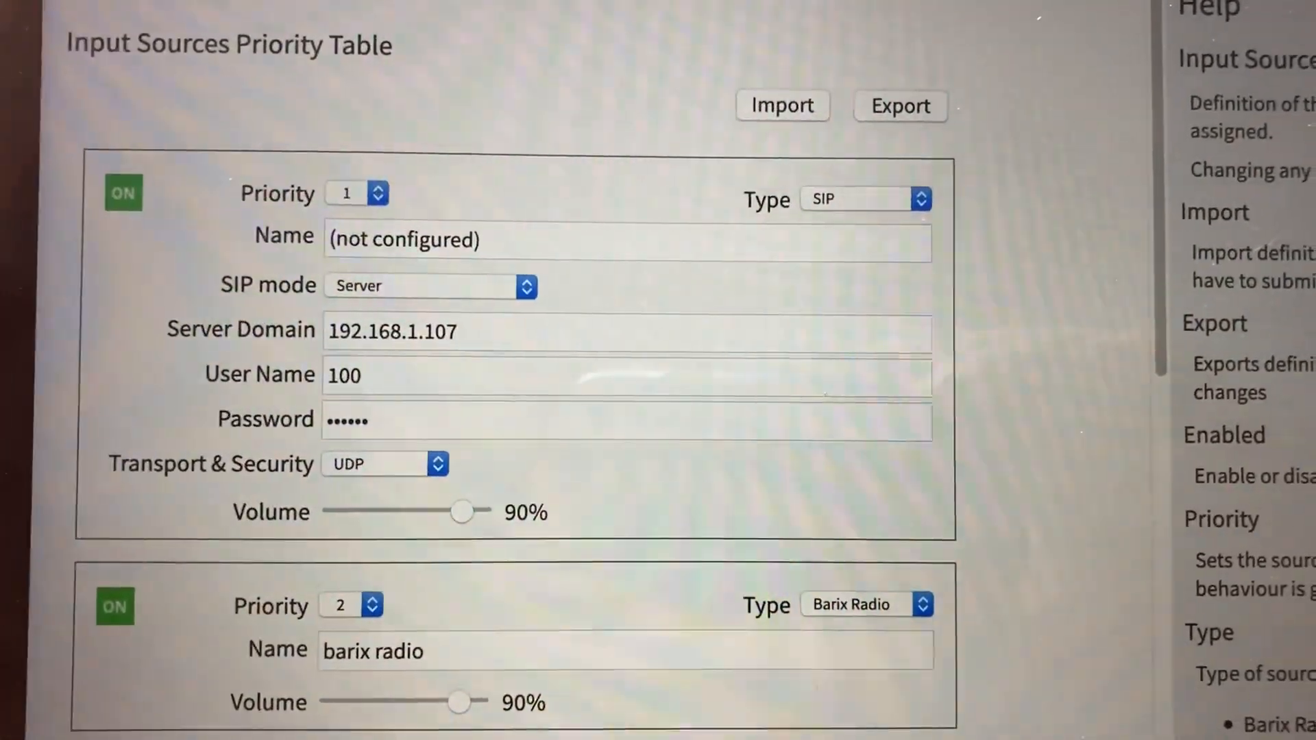
{"action": "scroll", "scroll_direction": "down", "scroll_amount": 3}
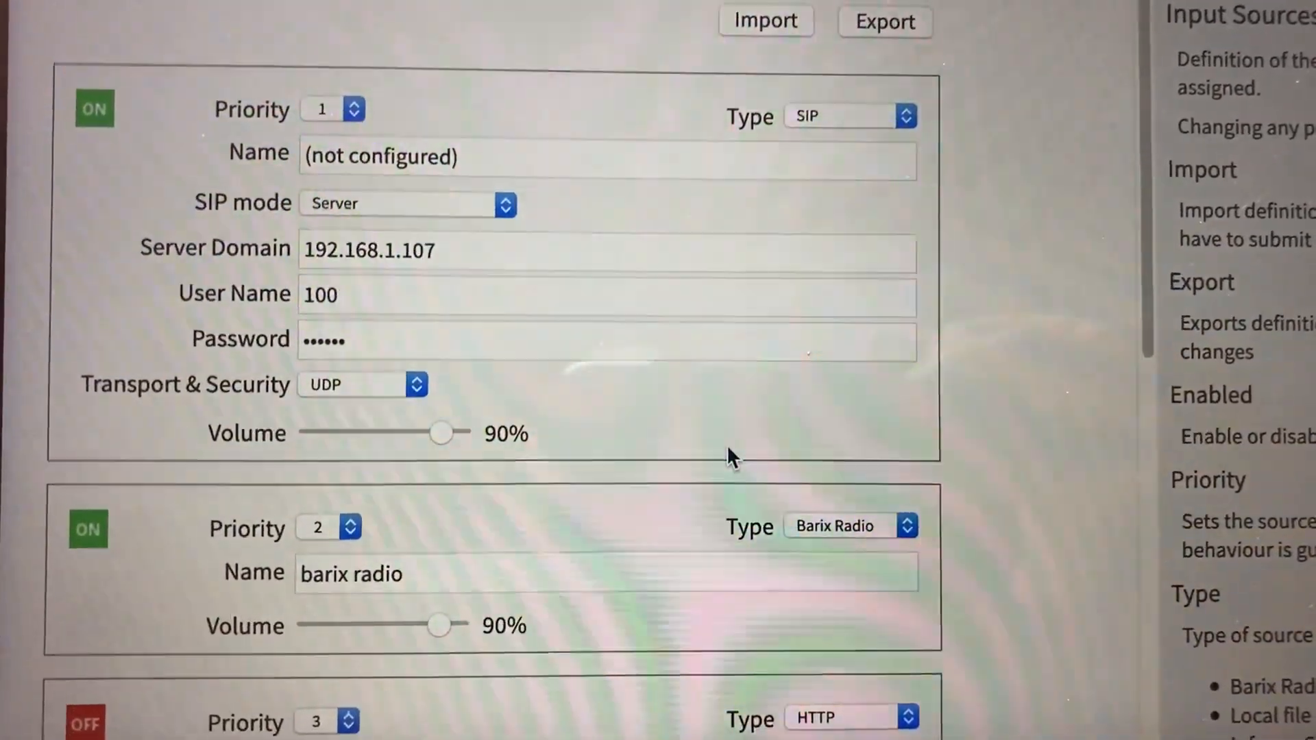
{"action": "scroll", "scroll_direction": "down", "scroll_amount": 3}
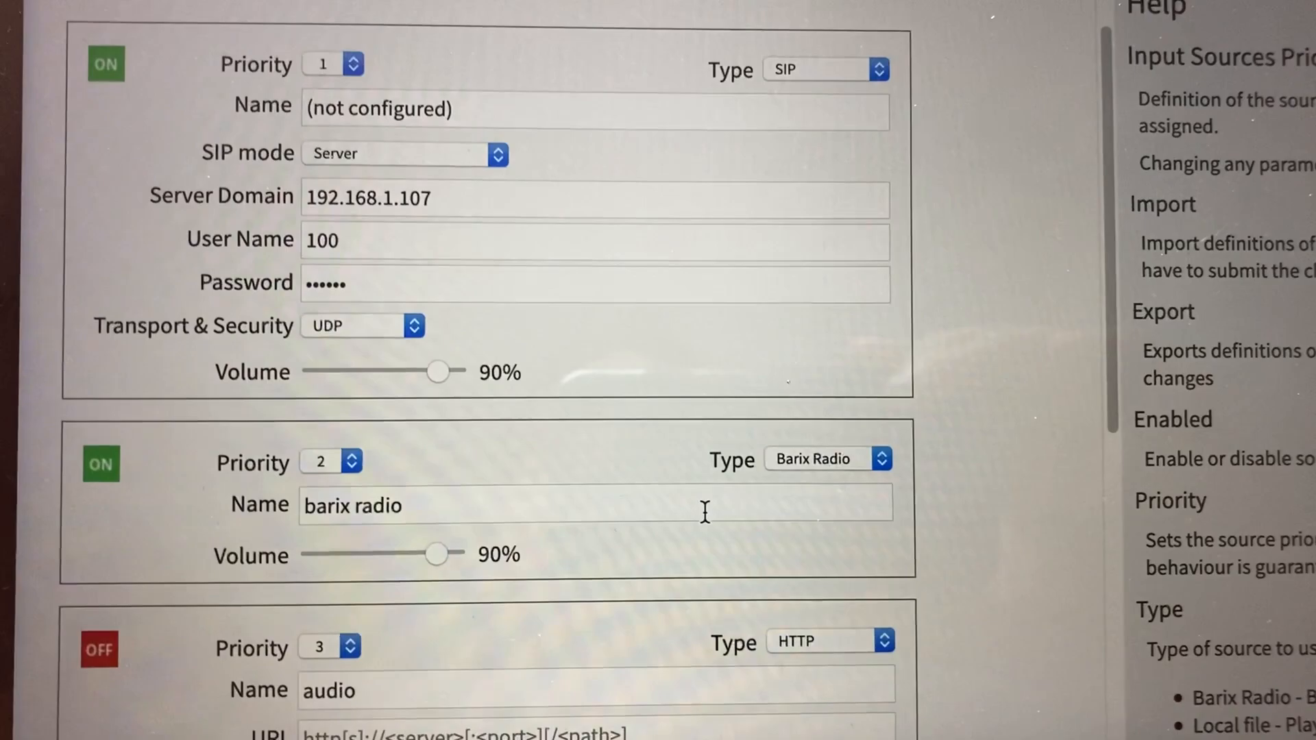
{"action": "scroll", "scroll_direction": "down", "scroll_amount": 3}
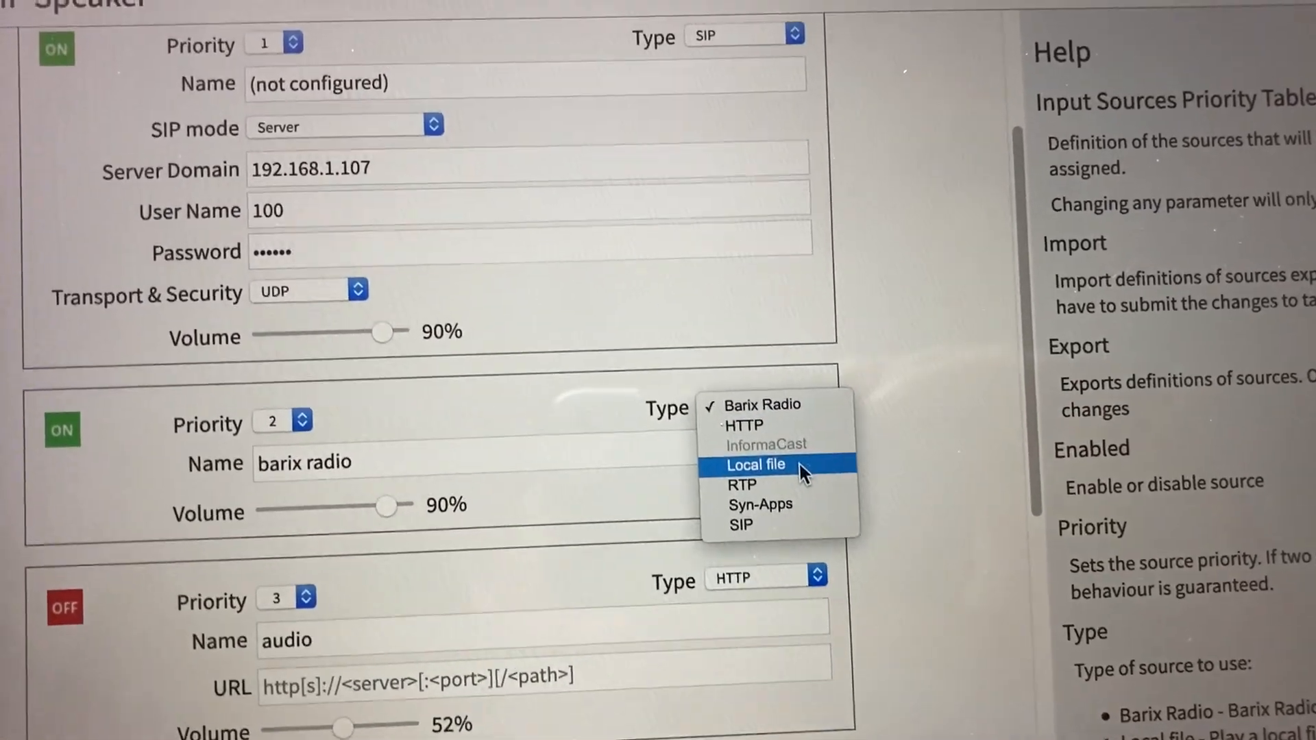
{"action": "mouse_move", "coordinate": [754, 456]}
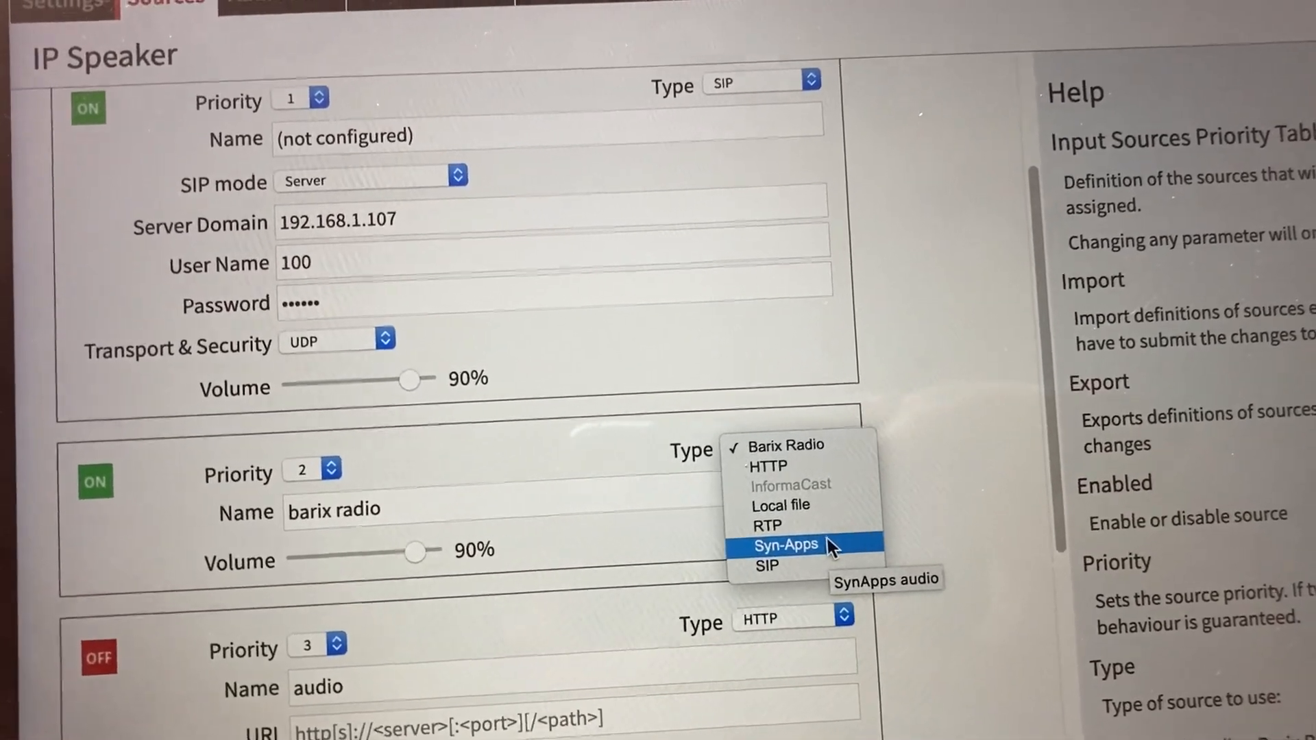
{"action": "mouse_move", "coordinate": [822, 500]}
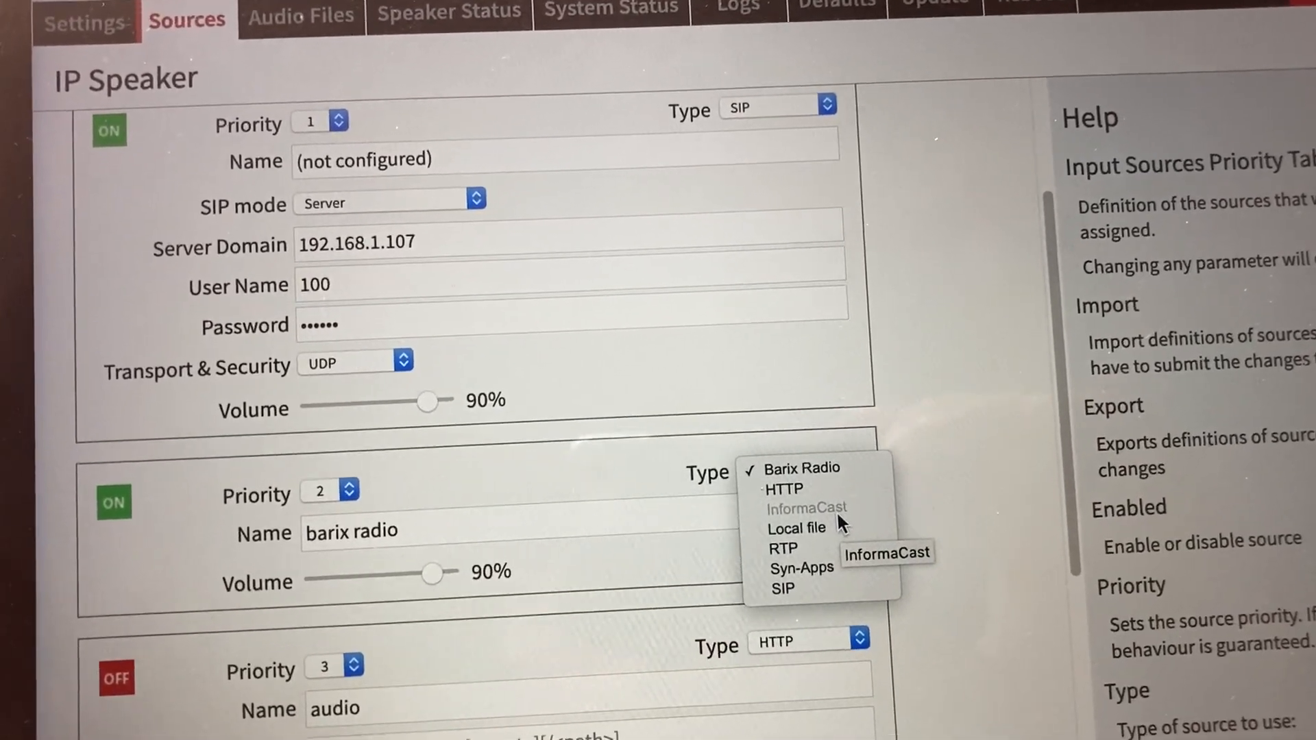
{"action": "mouse_move", "coordinate": [789, 607]}
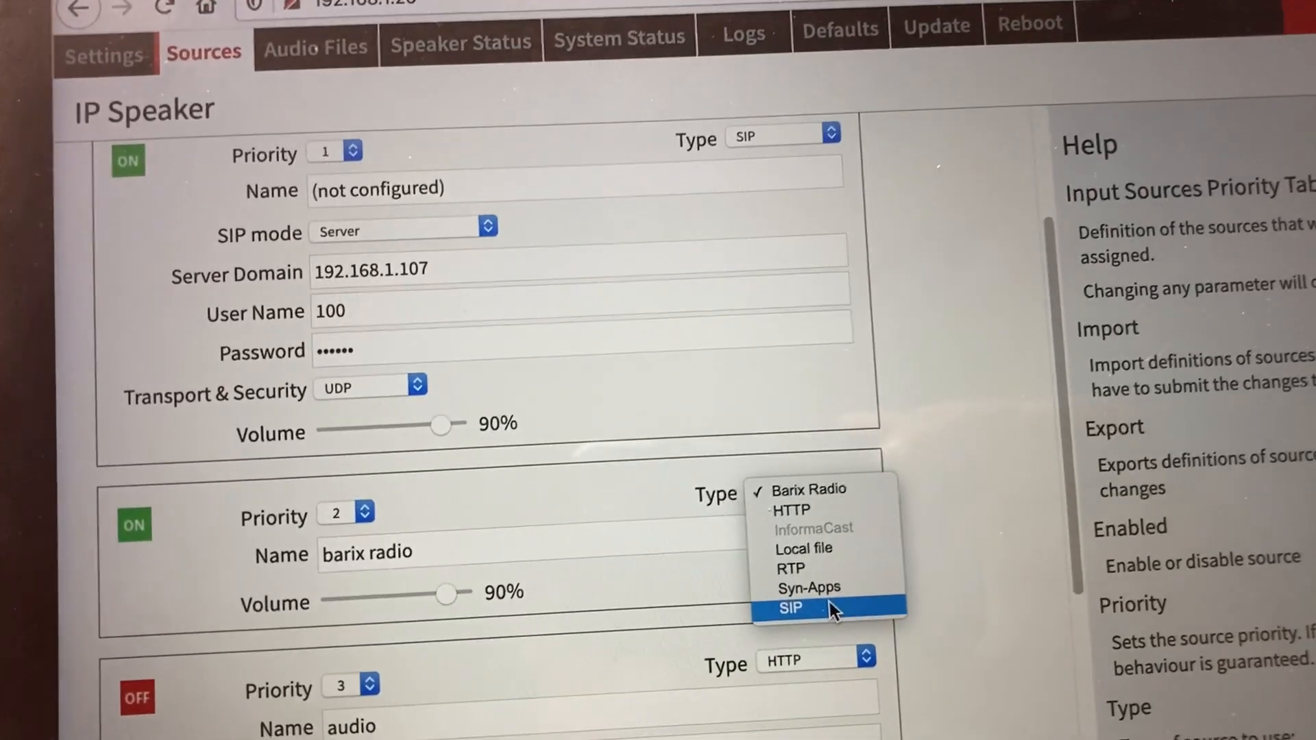
{"action": "mouse_move", "coordinate": [819, 557]}
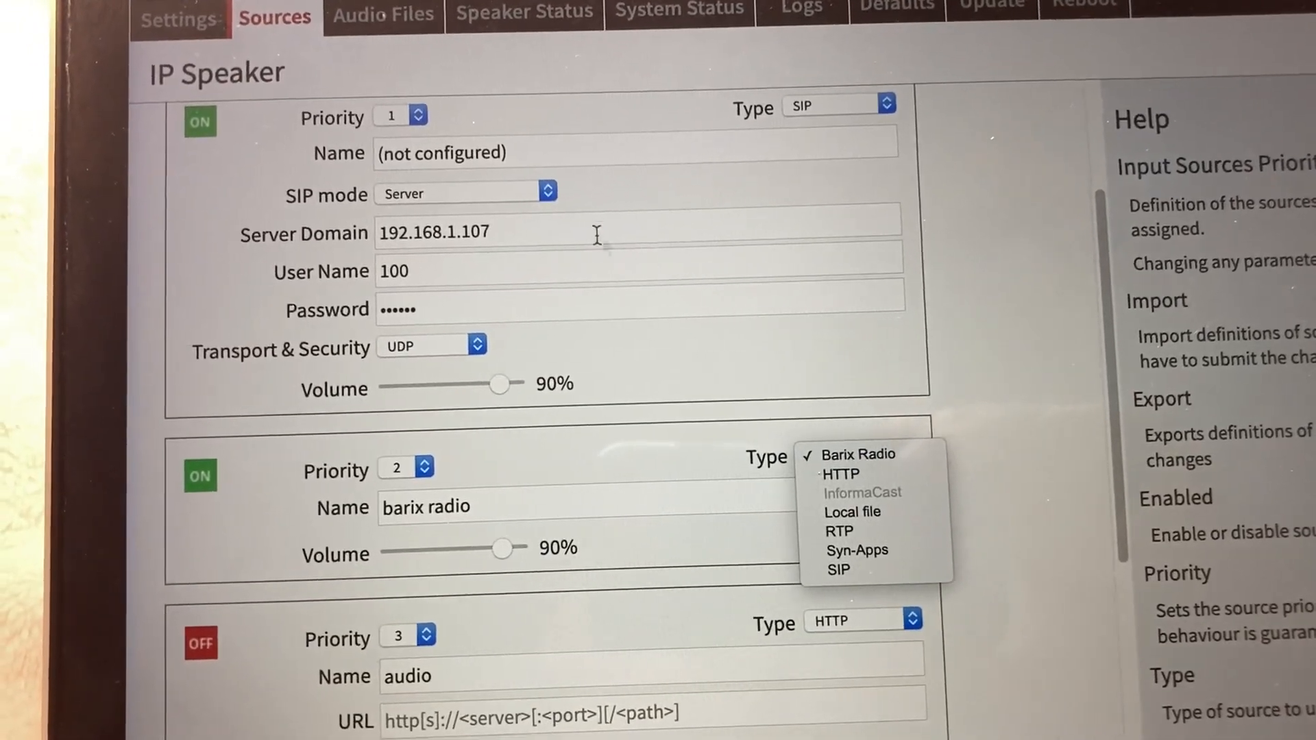
{"action": "left_click", "coordinate": [859, 454]}
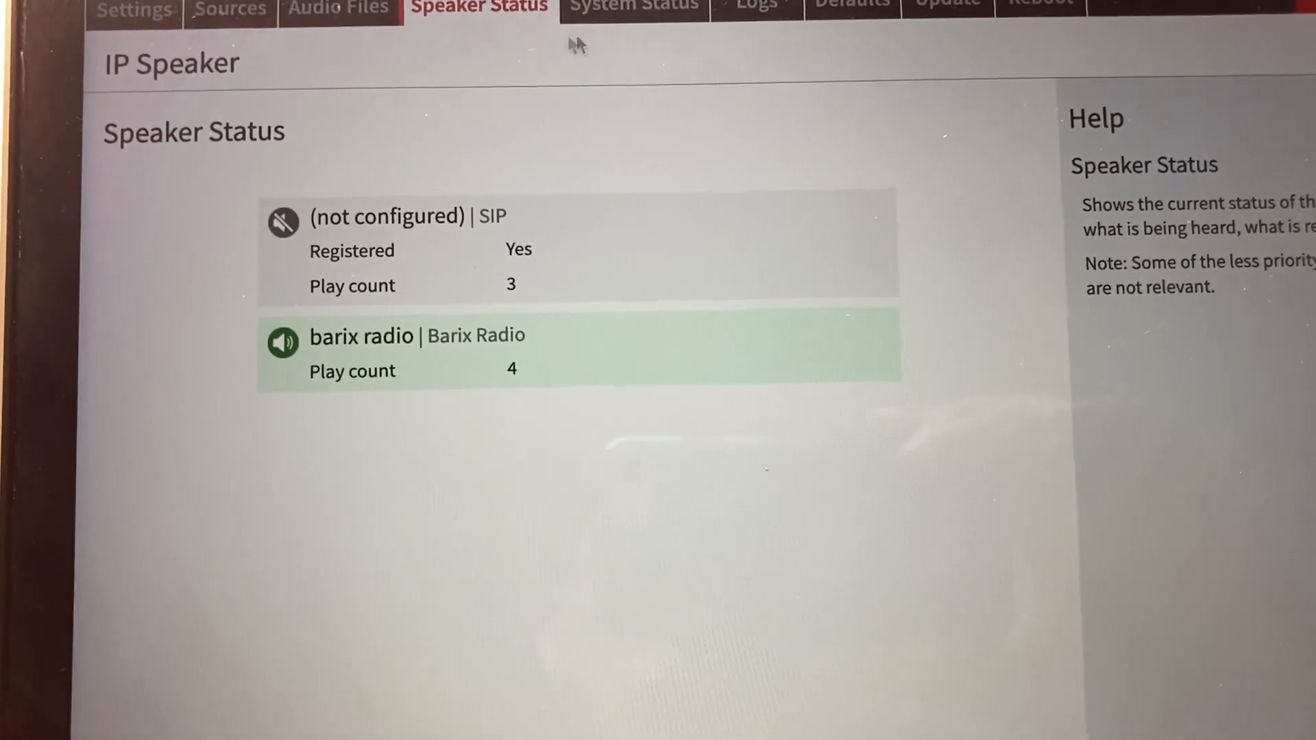
- View System Status with firmware 2.0.5 and IP 192.168.1.26
{"action": "scroll", "scroll_direction": "down", "scroll_amount": 3}
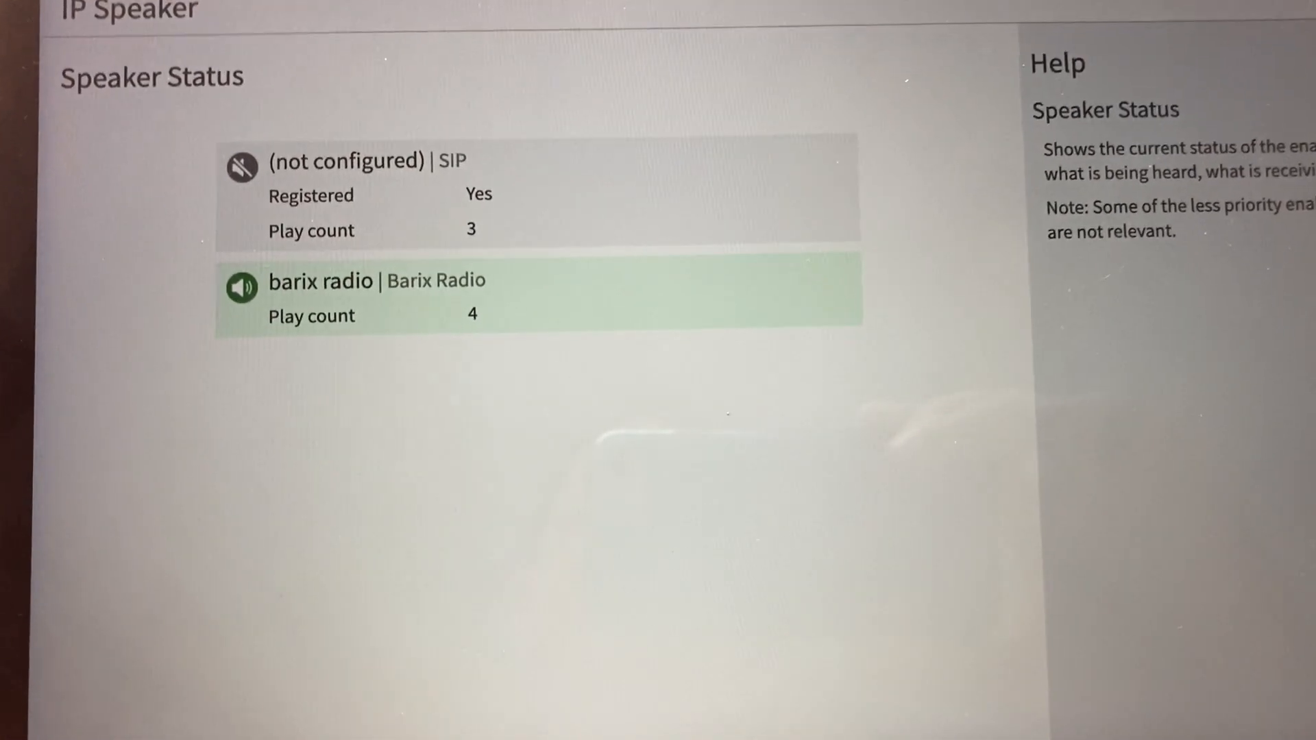
{"action": "left_click", "coordinate": [620, 4]}
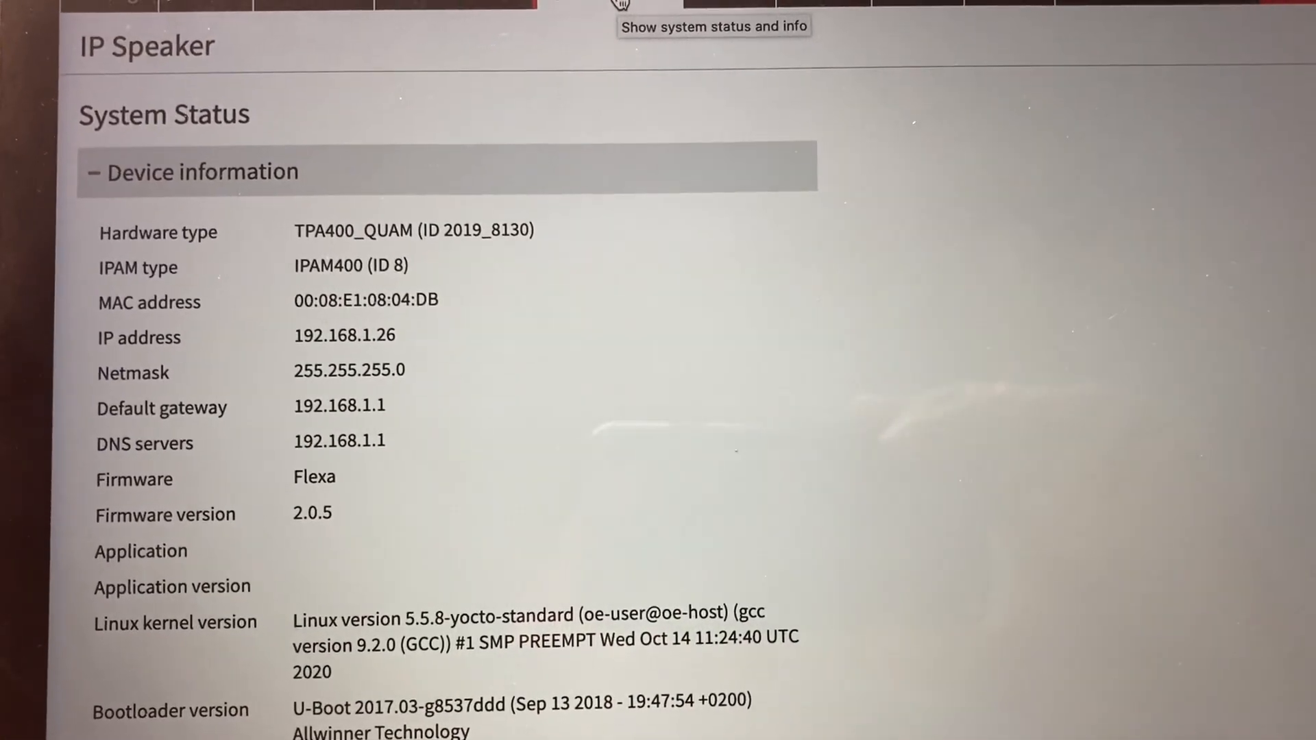